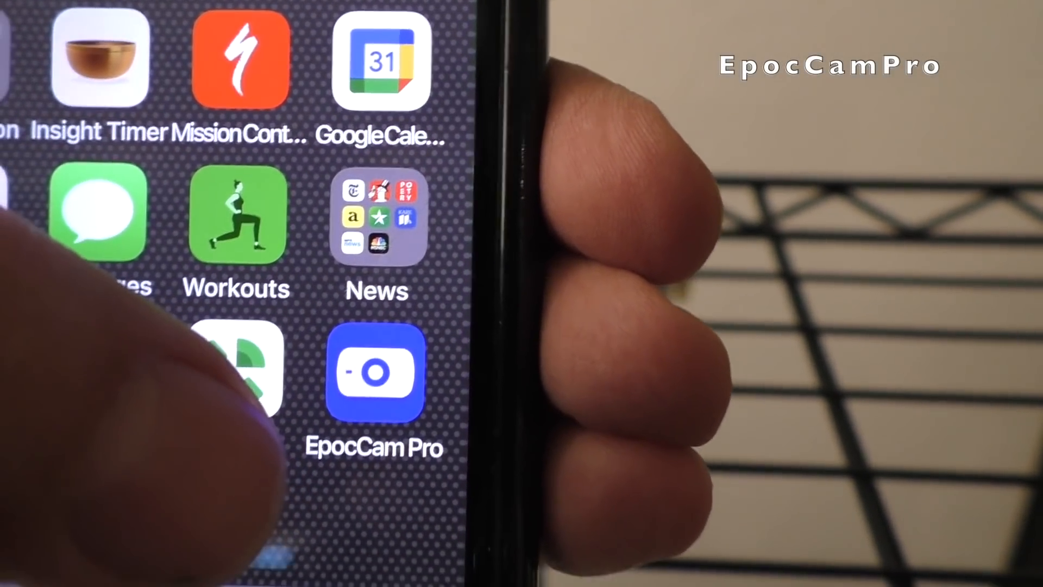
# Step: Launch the EpocCam Pro app on the iPhone
pyautogui.click(374, 371)
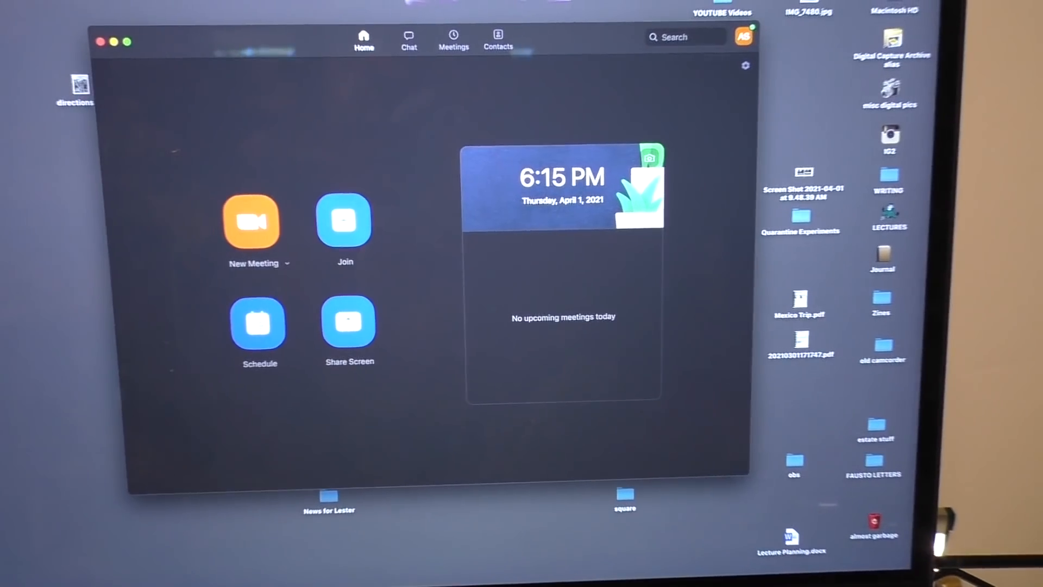
# Step: In Zoom's Video settings, switch the camera from FaceTime HD Camera to EpocCam
pyautogui.click(745, 65)
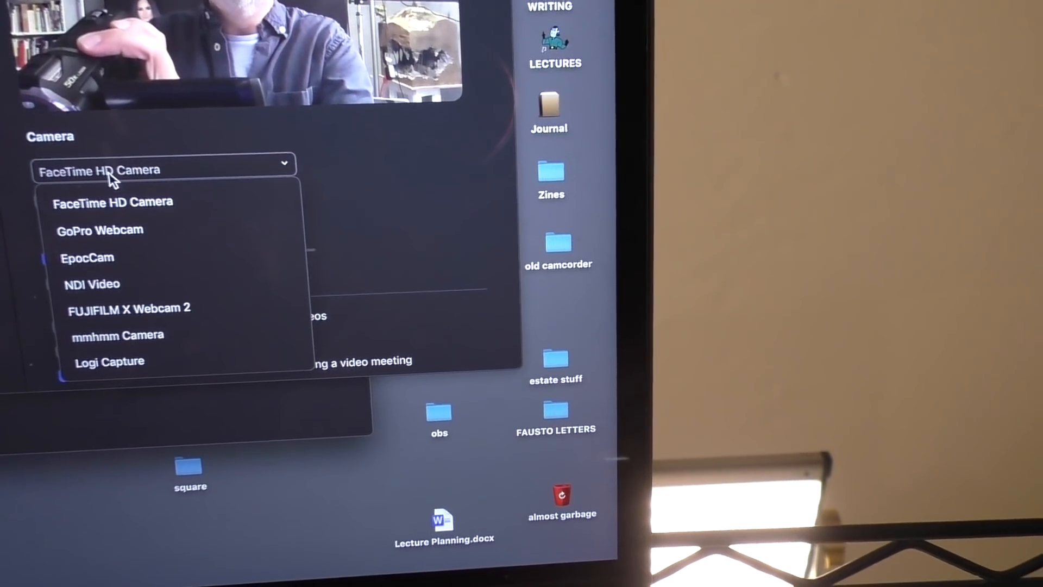
pyautogui.click(87, 258)
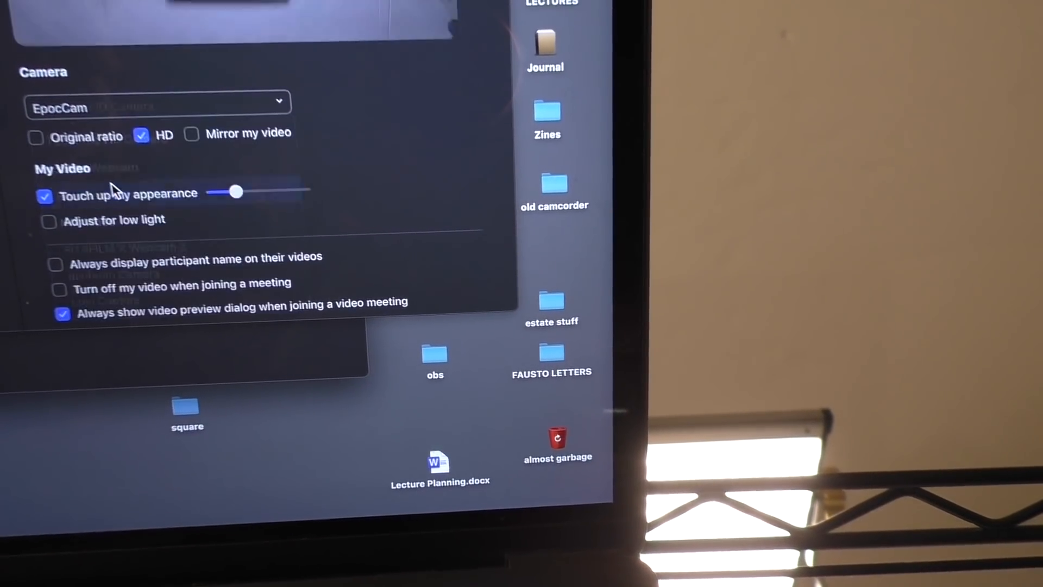